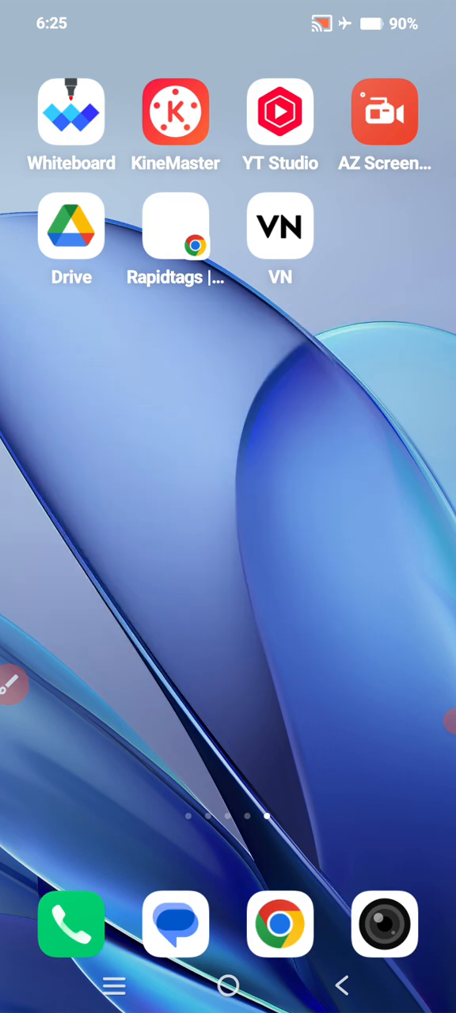
Step: Launch the Camera app from the home-screen dock
left_click(384, 925)
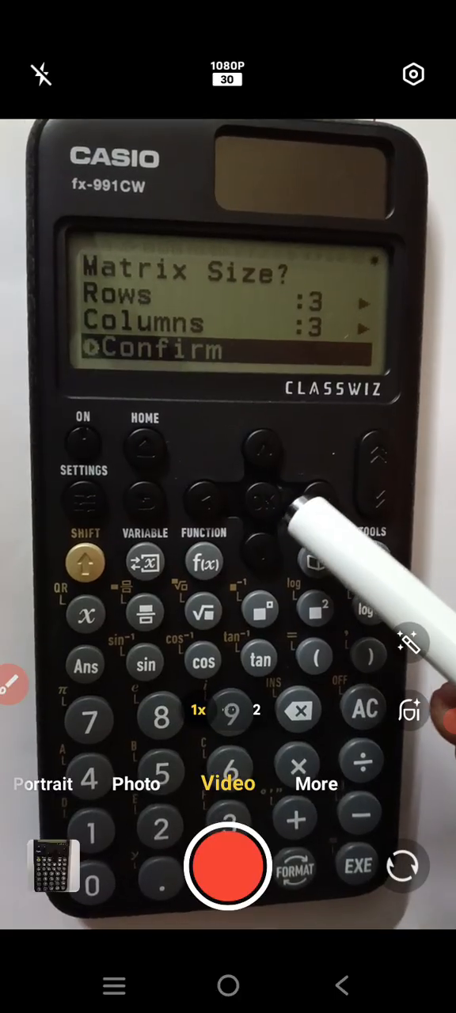
Step: Film the calculator in Video mode as the confirmed 3x3 MatA matrix of zeros appears
left_click(357, 866)
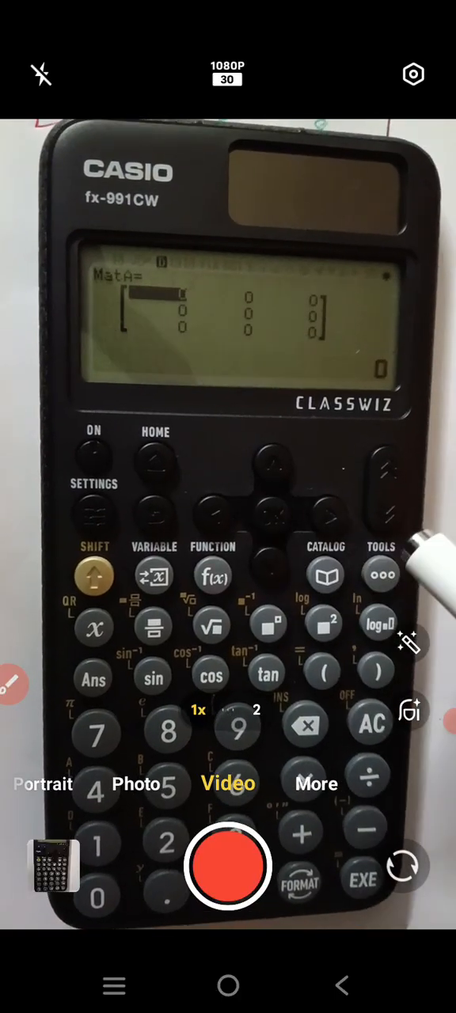